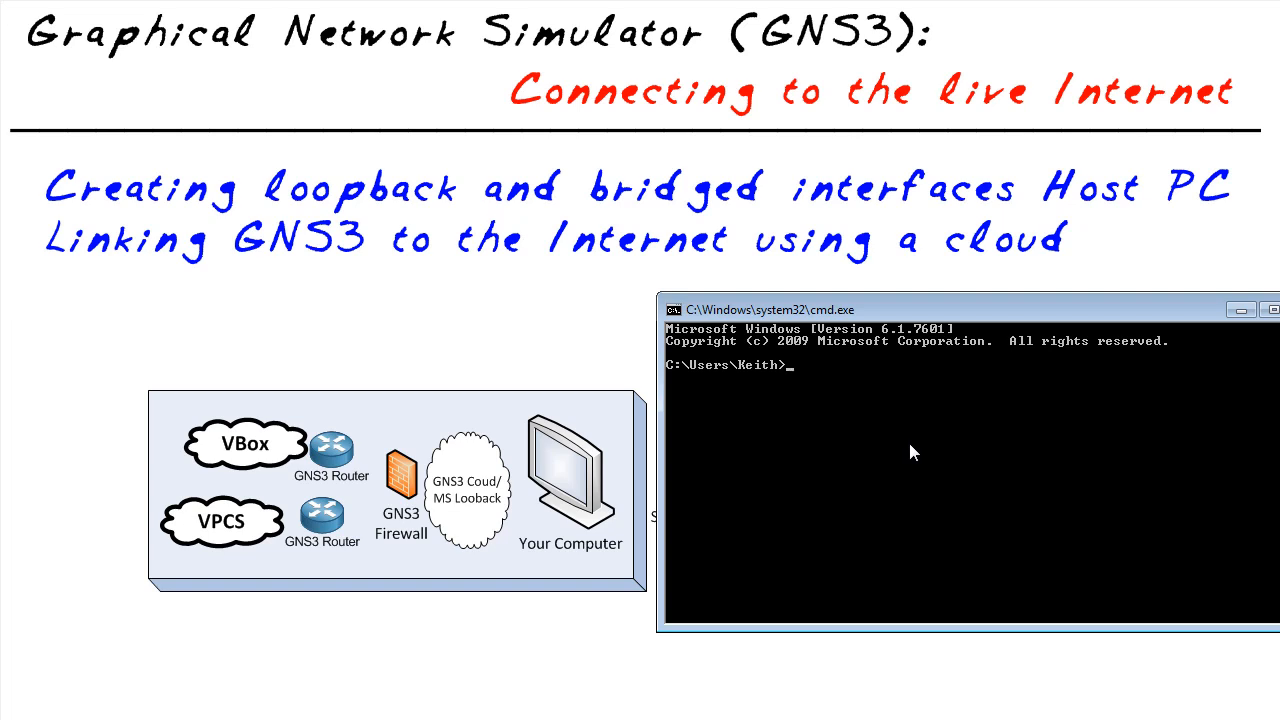
- Run hdwwiz in Command Prompt to launch the Add Hardware Wizard
type("hd")
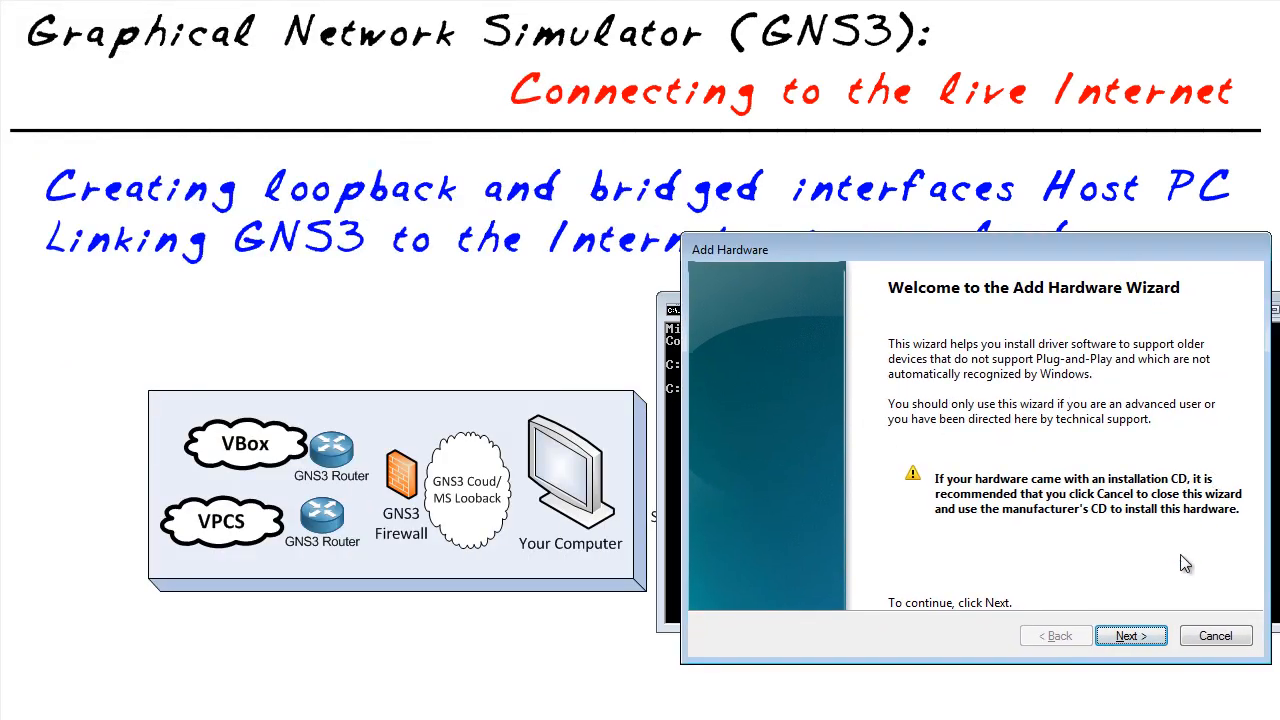
- Manually pick Network adapters > Microsoft Loopback Adapter and install it
left_click(1130, 635)
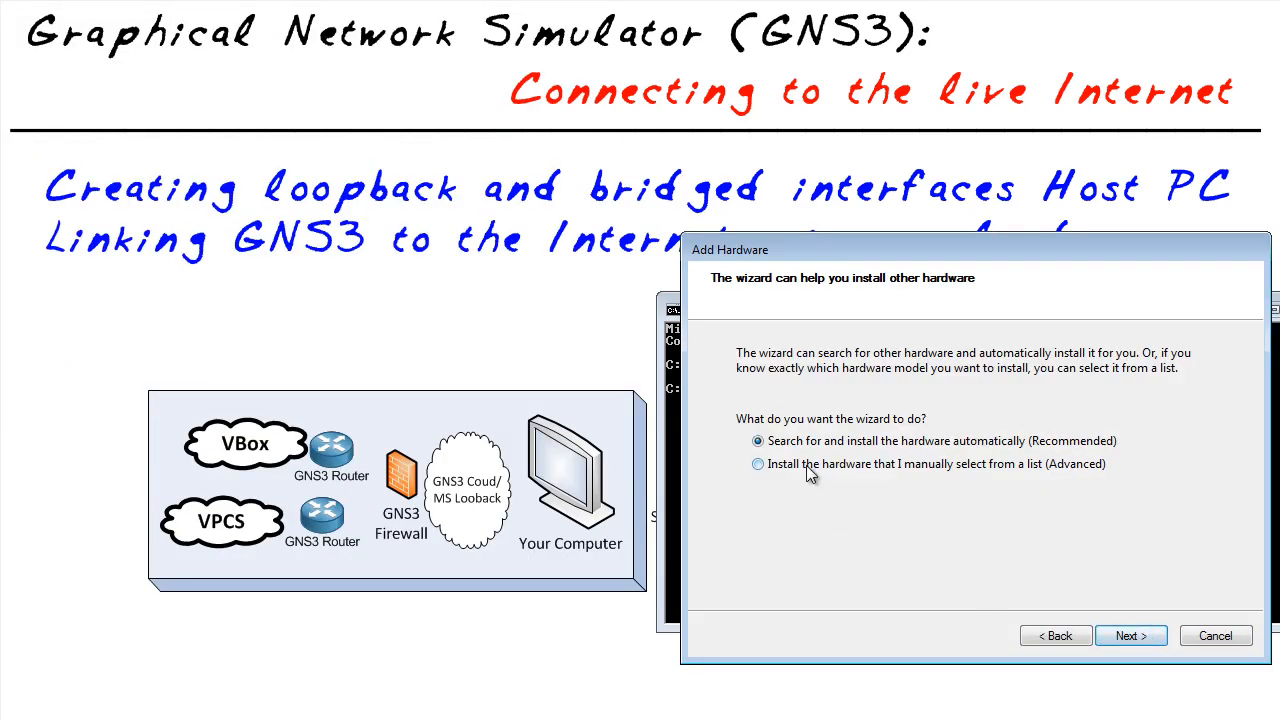
left_click(1130, 635)
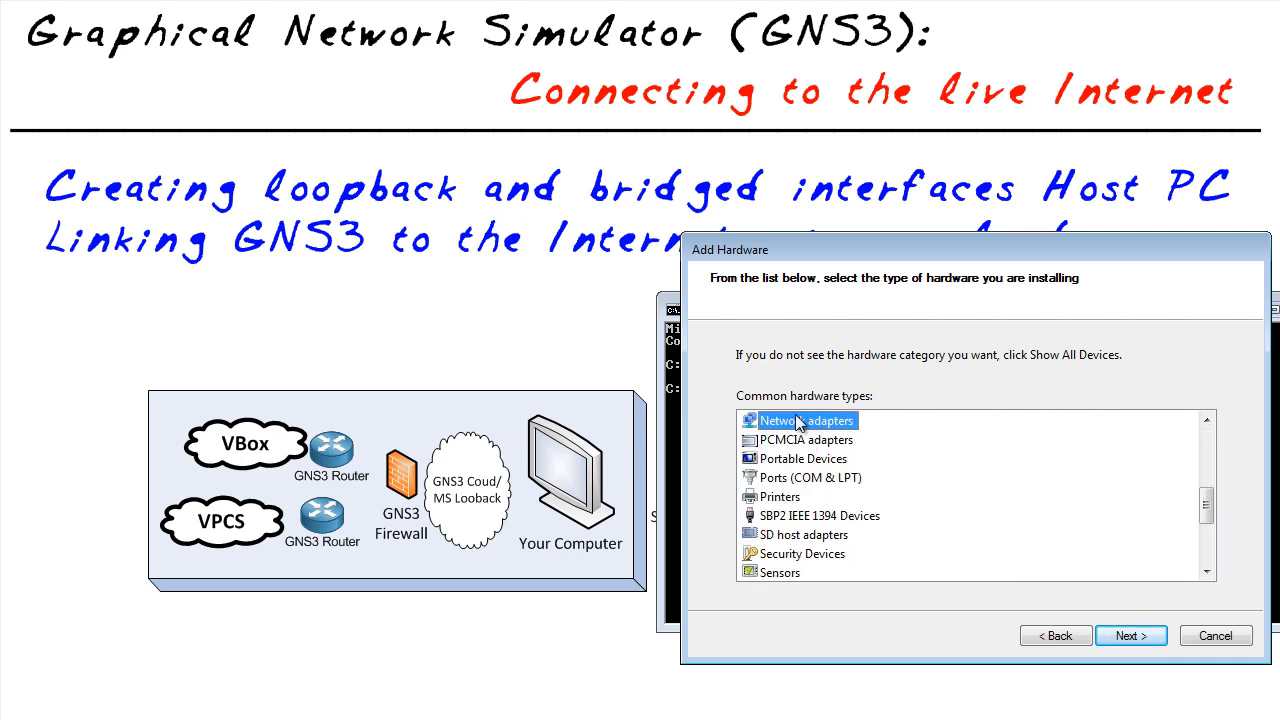
left_click(1130, 635)
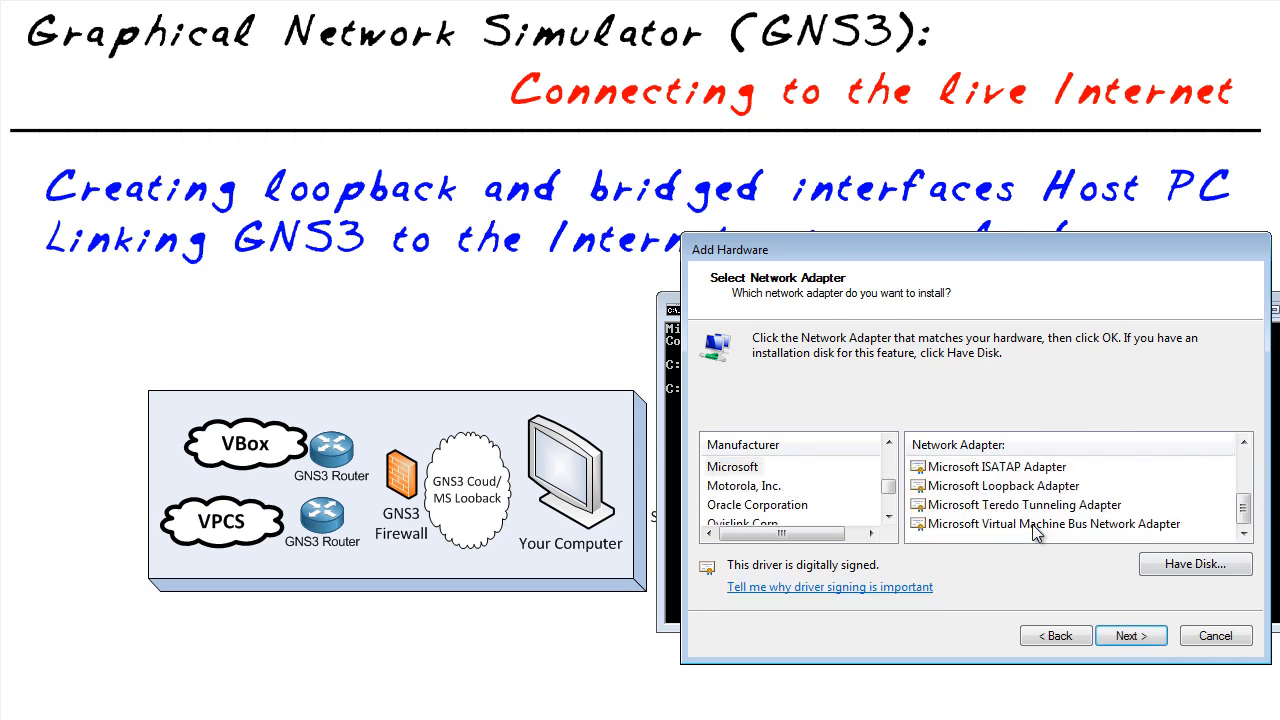
left_click(1002, 485)
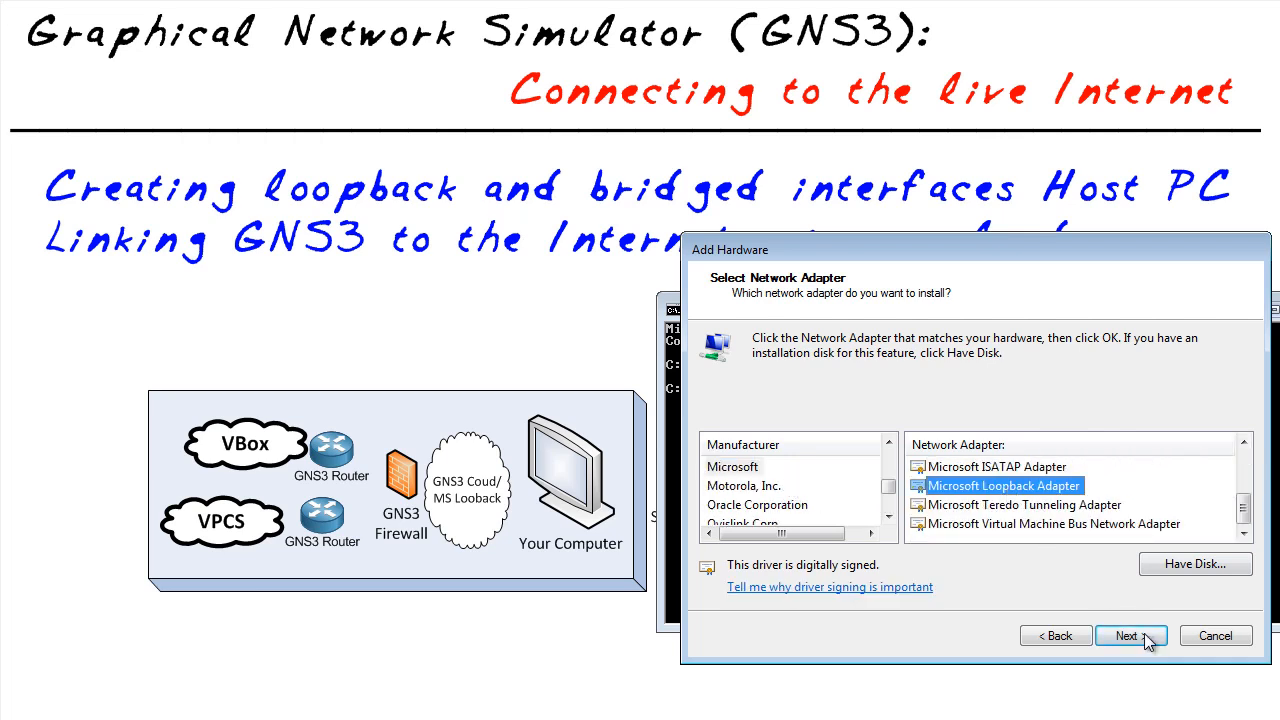
left_click(1130, 635)
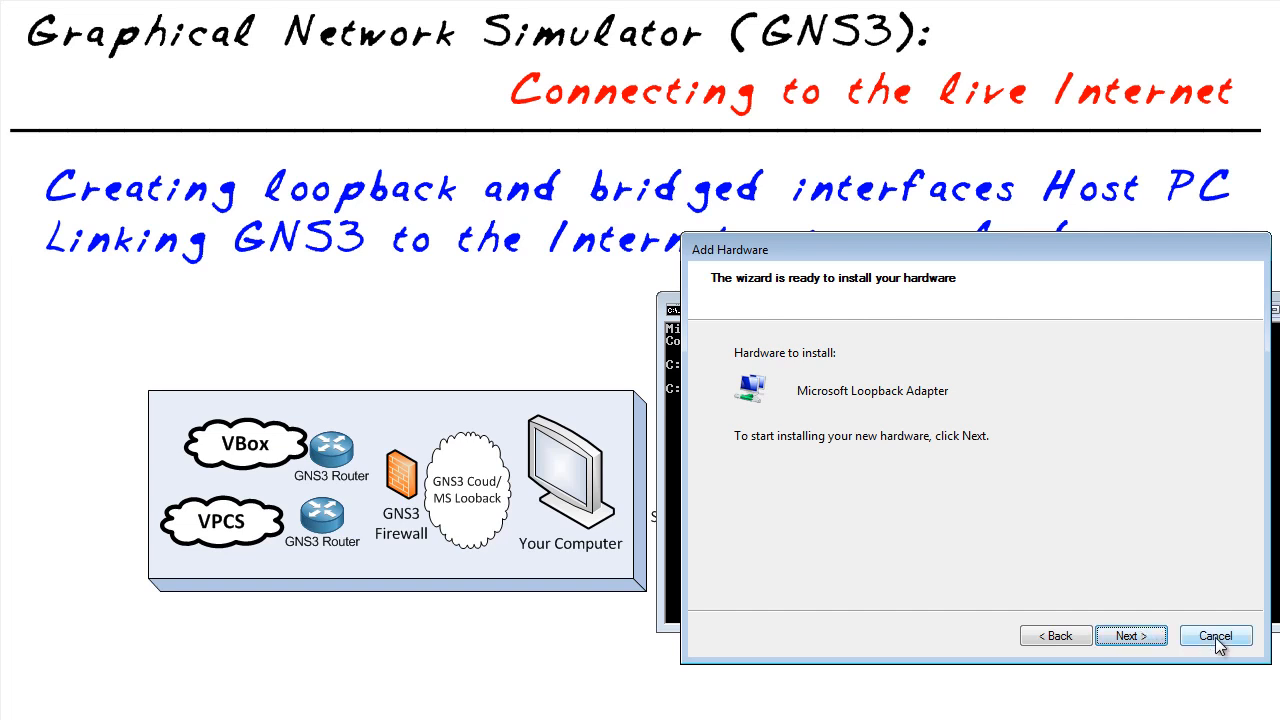
left_click(1215, 636)
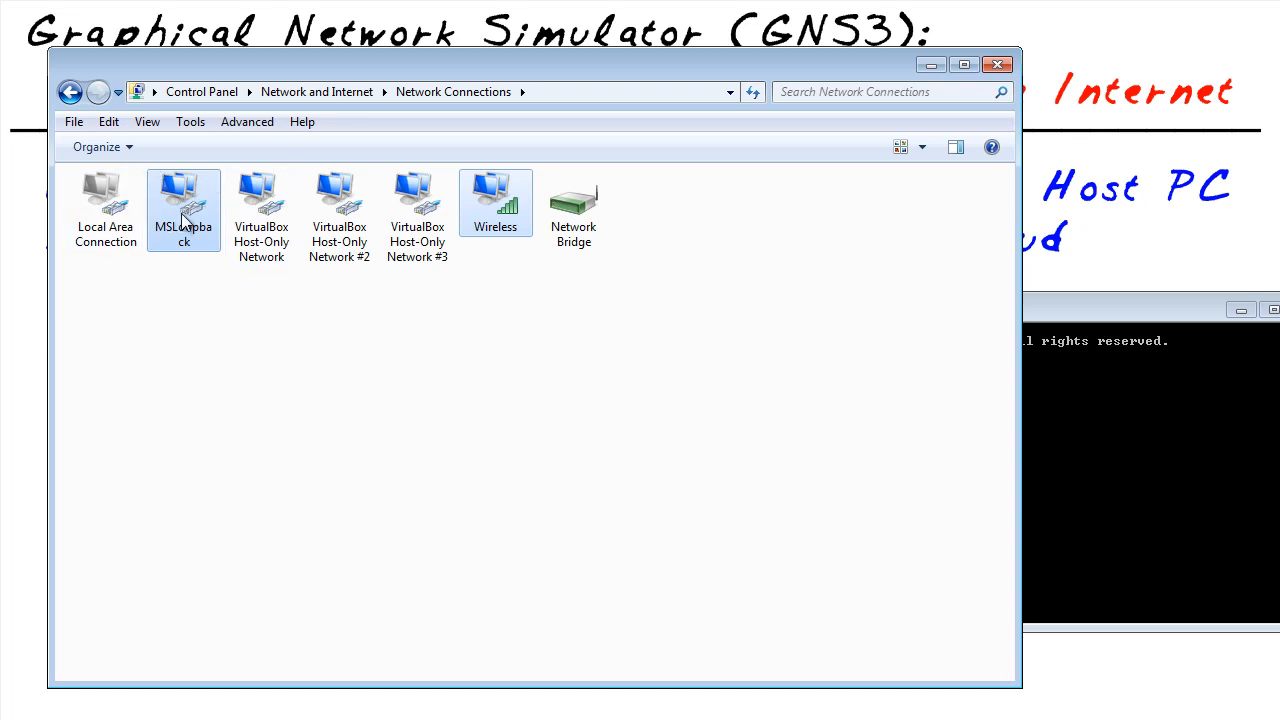
mouse_move(190, 210)
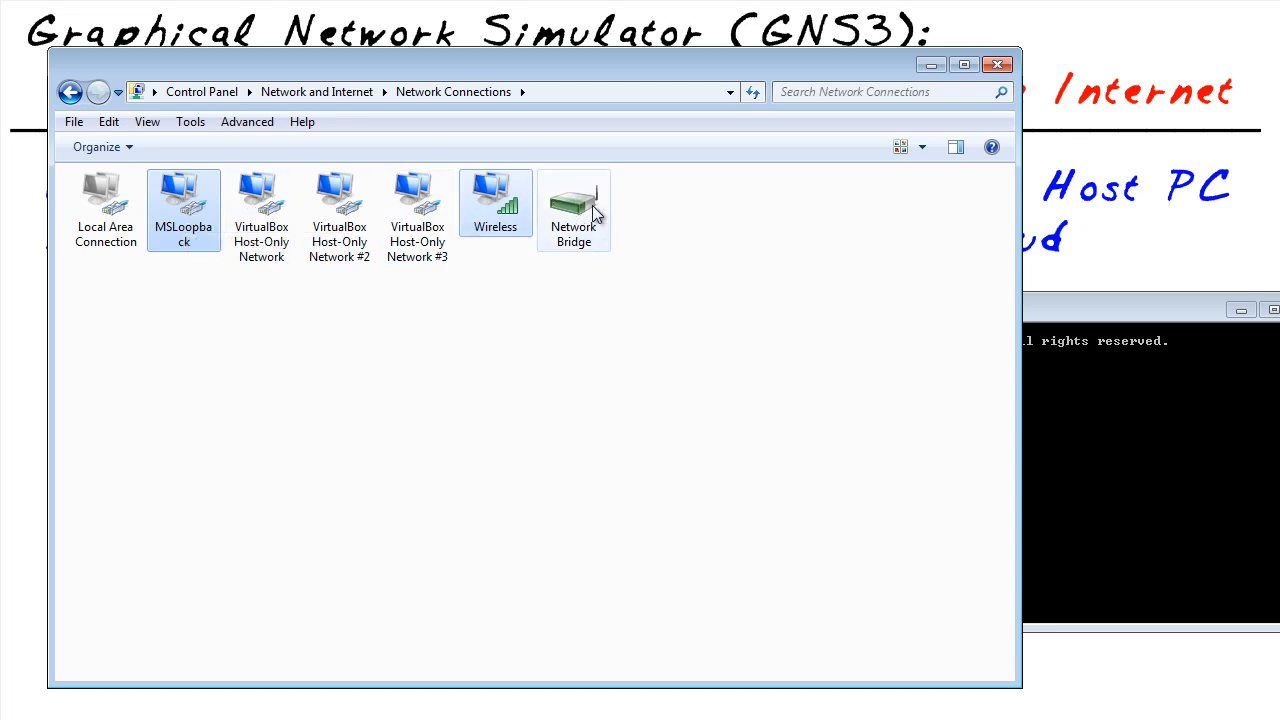
mouse_move(575, 210)
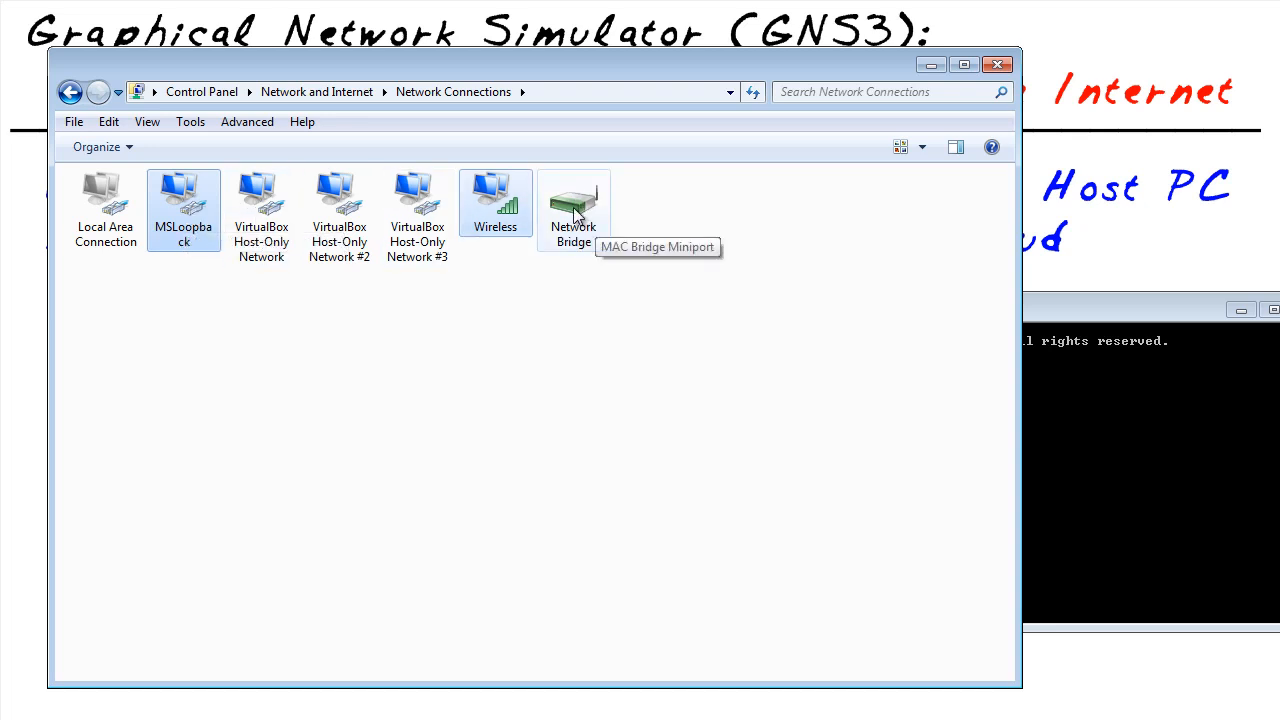
- Delete the existing Network Bridge and clear the connection selection
right_click(573, 200)
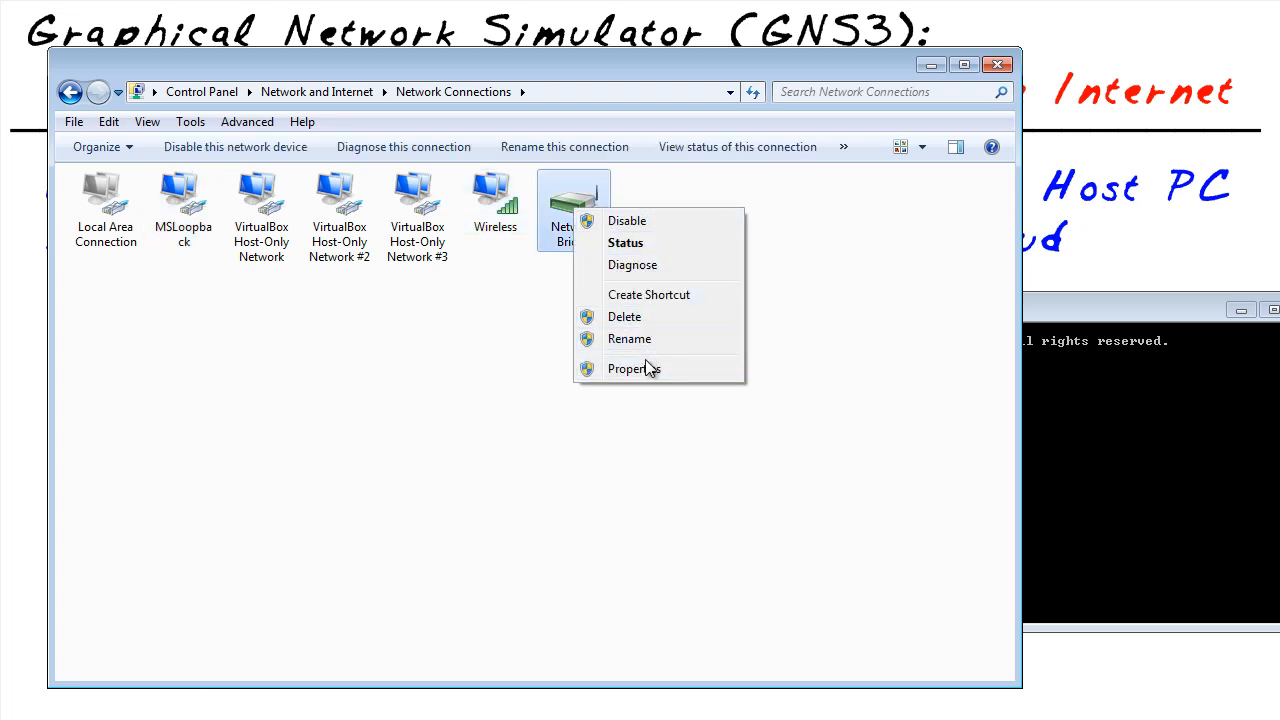
left_click(624, 317)
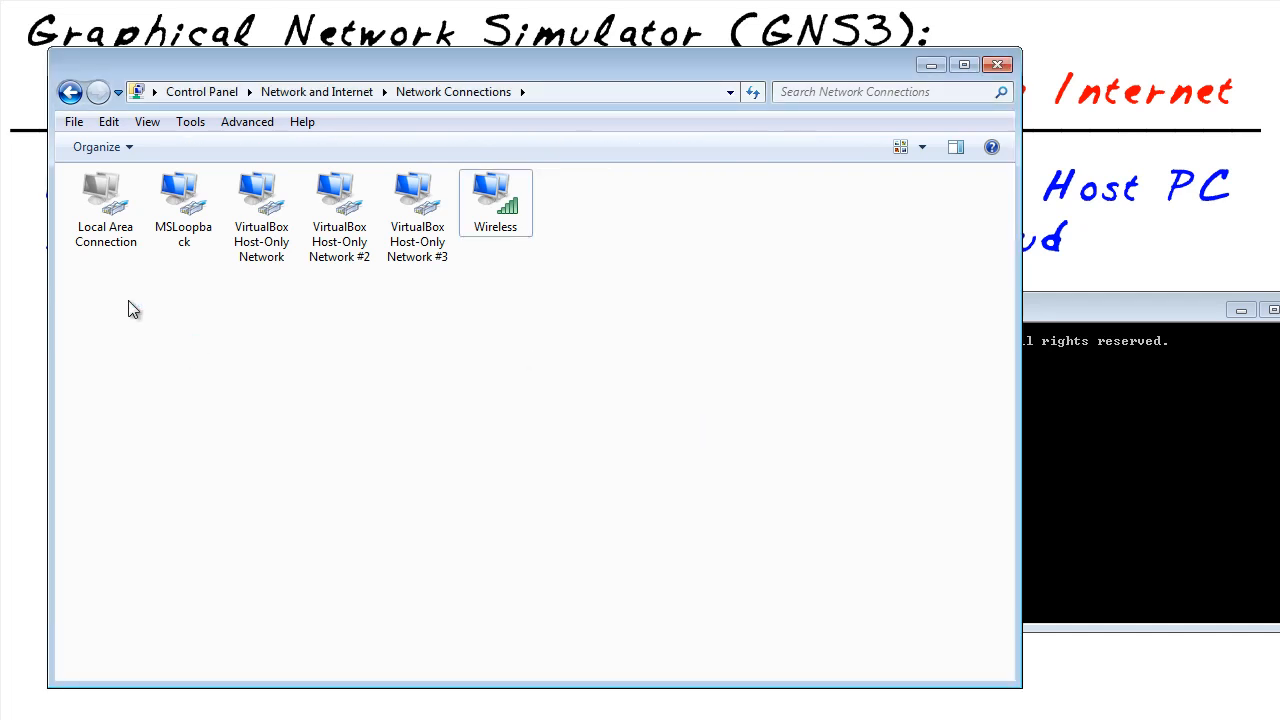
left_click(183, 195)
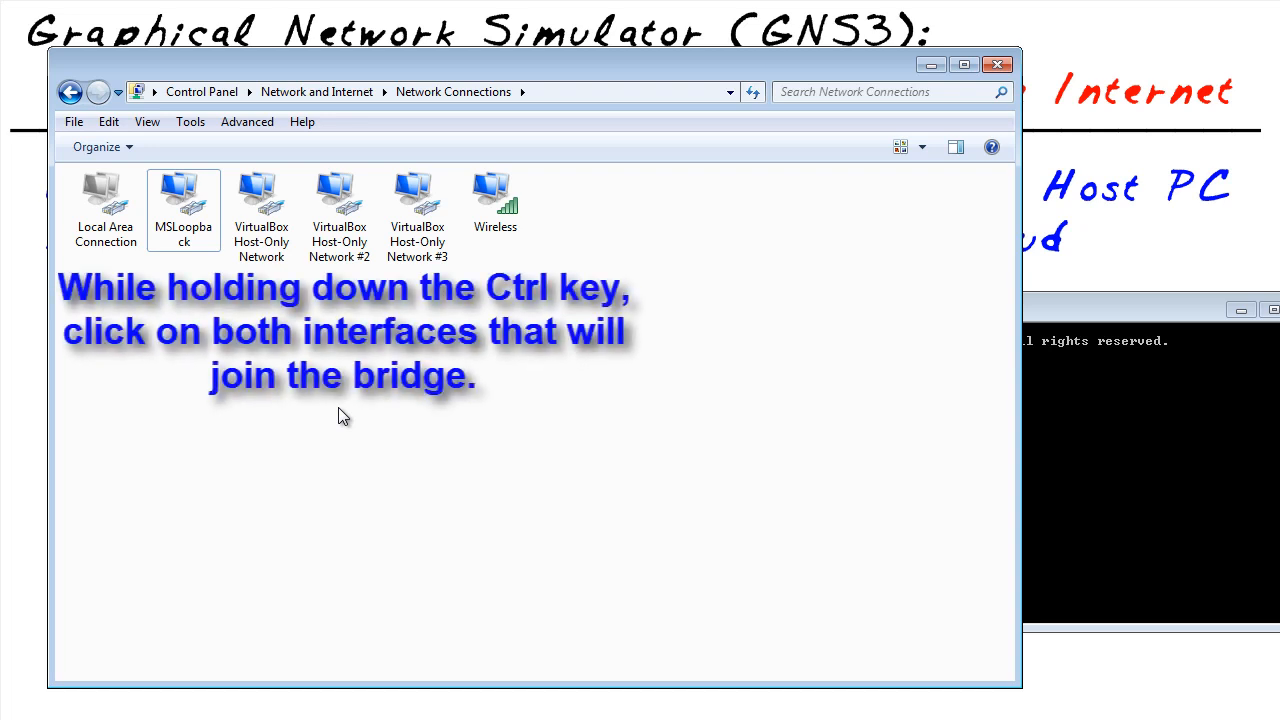
mouse_move(172, 212)
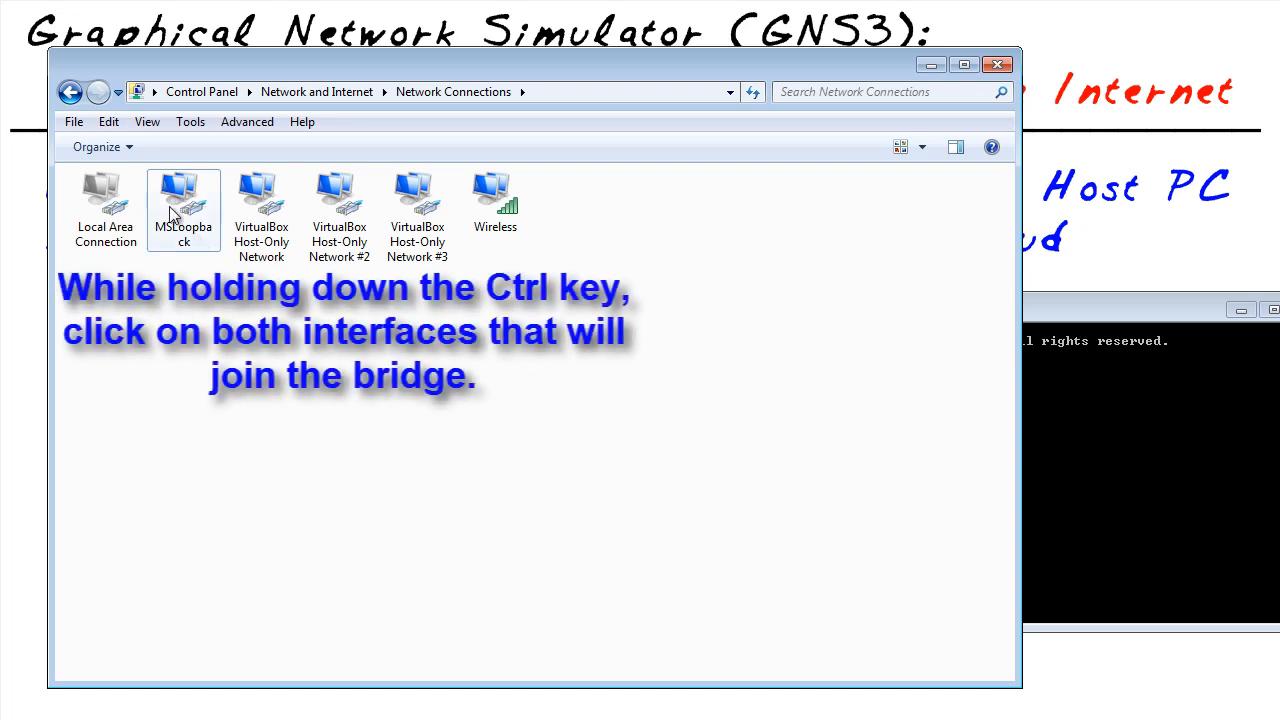
- Select MSLoopback and Wireless together and apply Bridge Connections
left_click(495, 200)
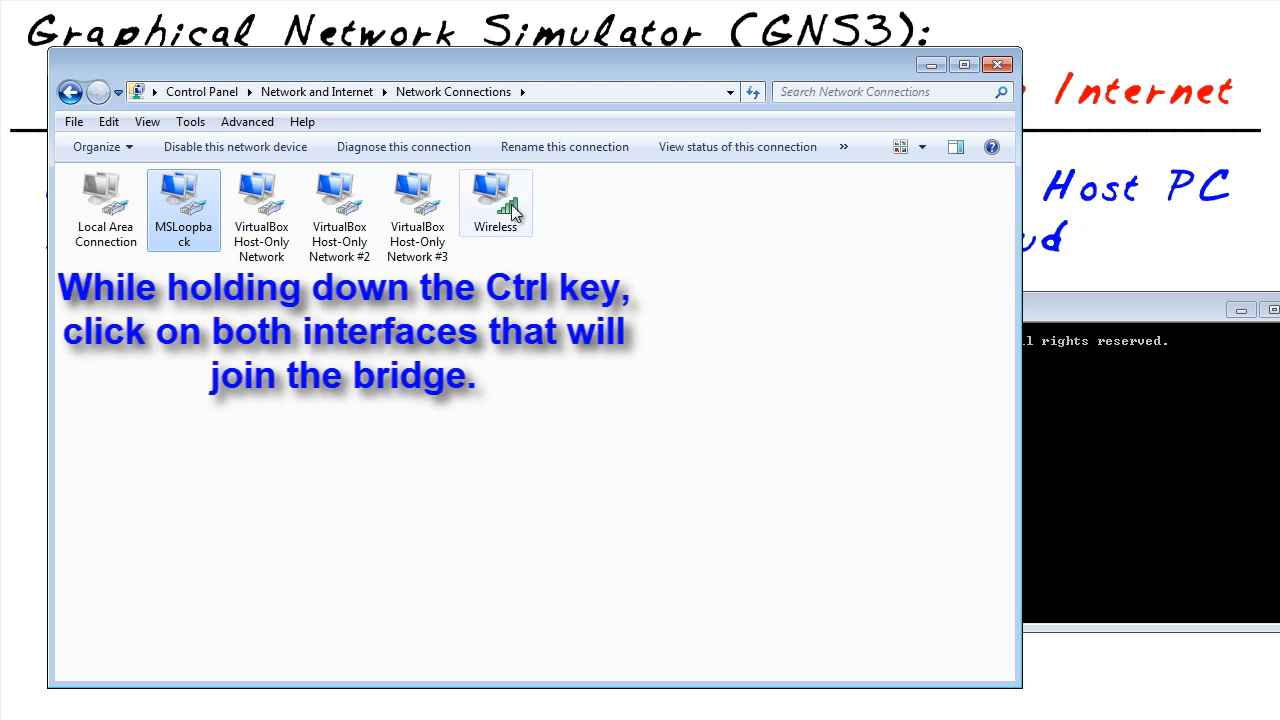
left_click(495, 200)
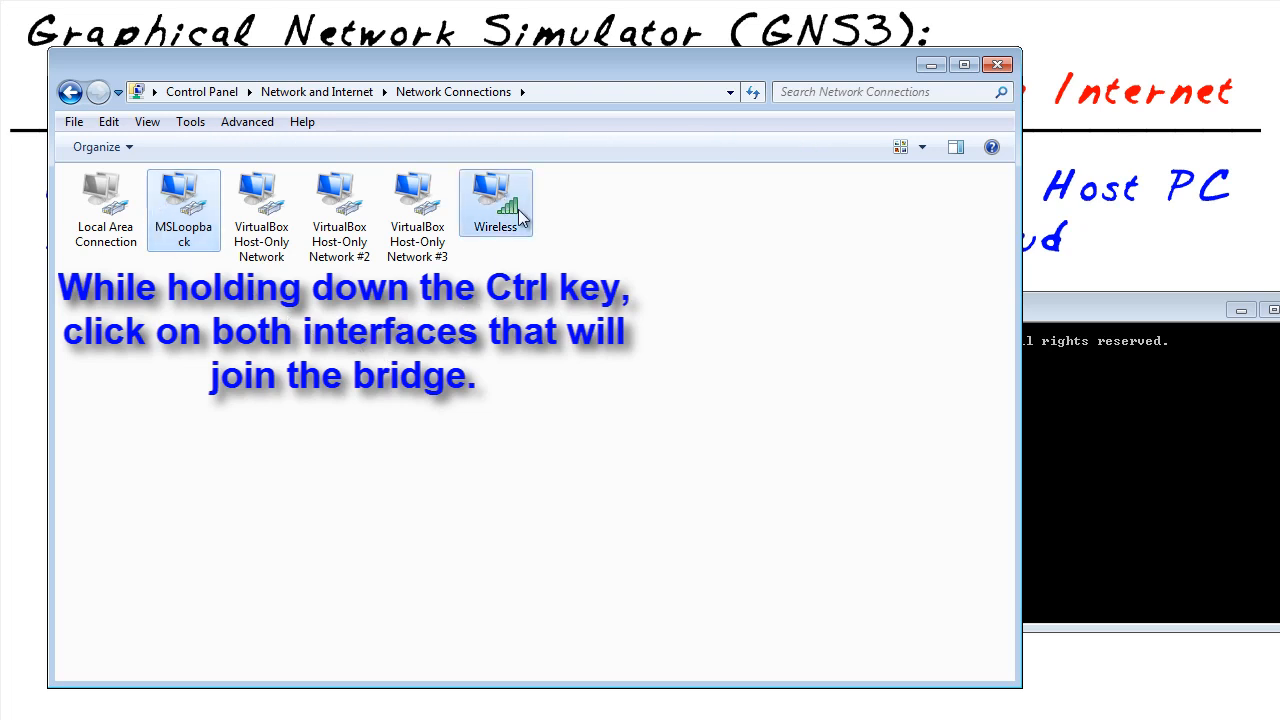
mouse_move(508, 205)
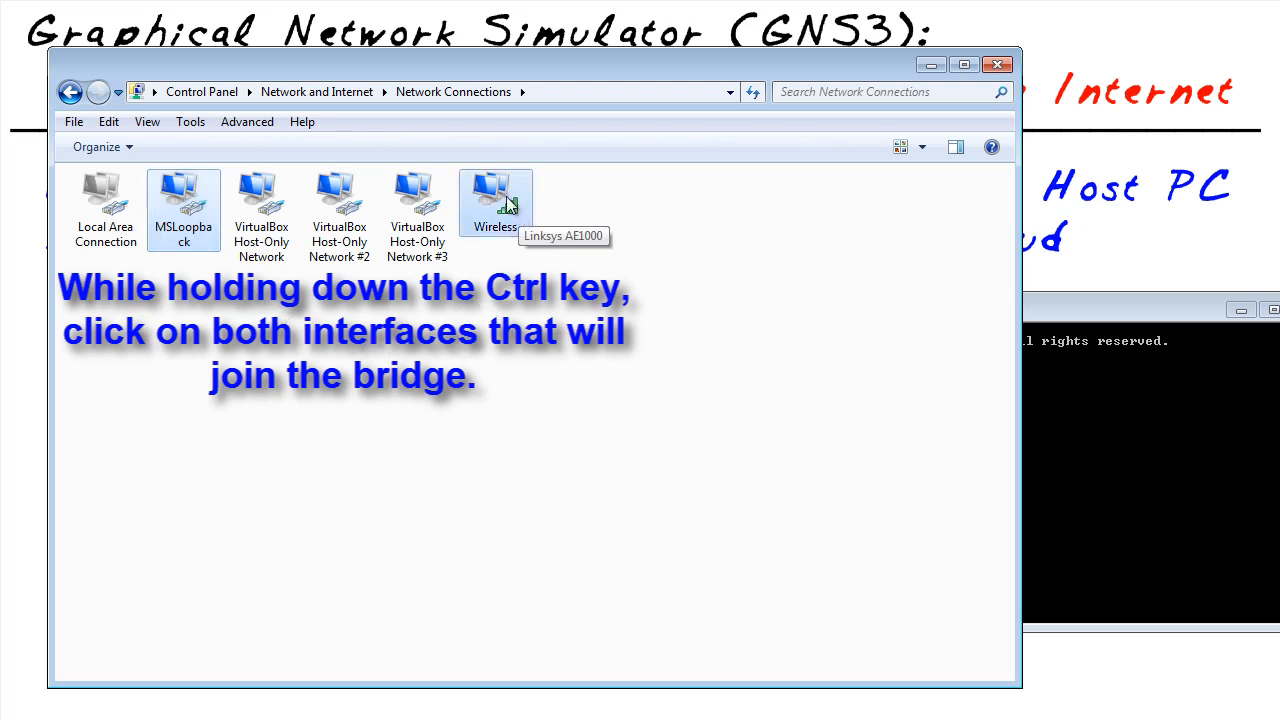
right_click(495, 200)
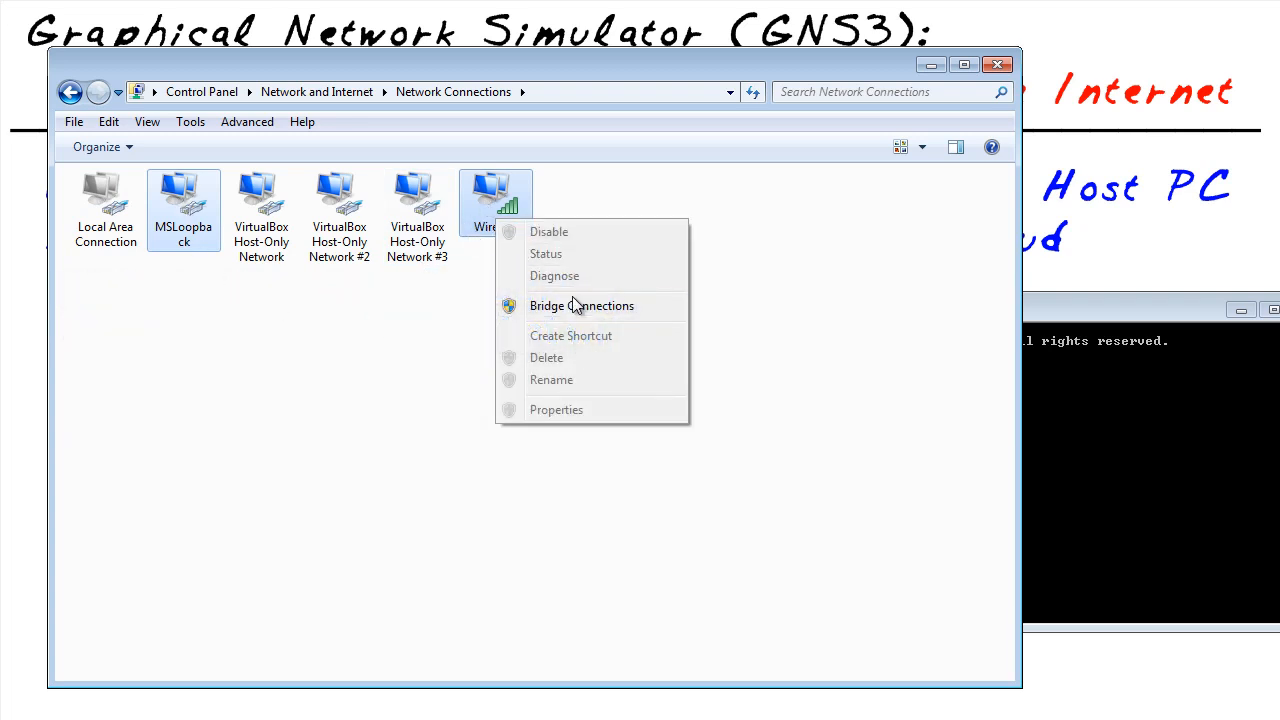
left_click(582, 305)
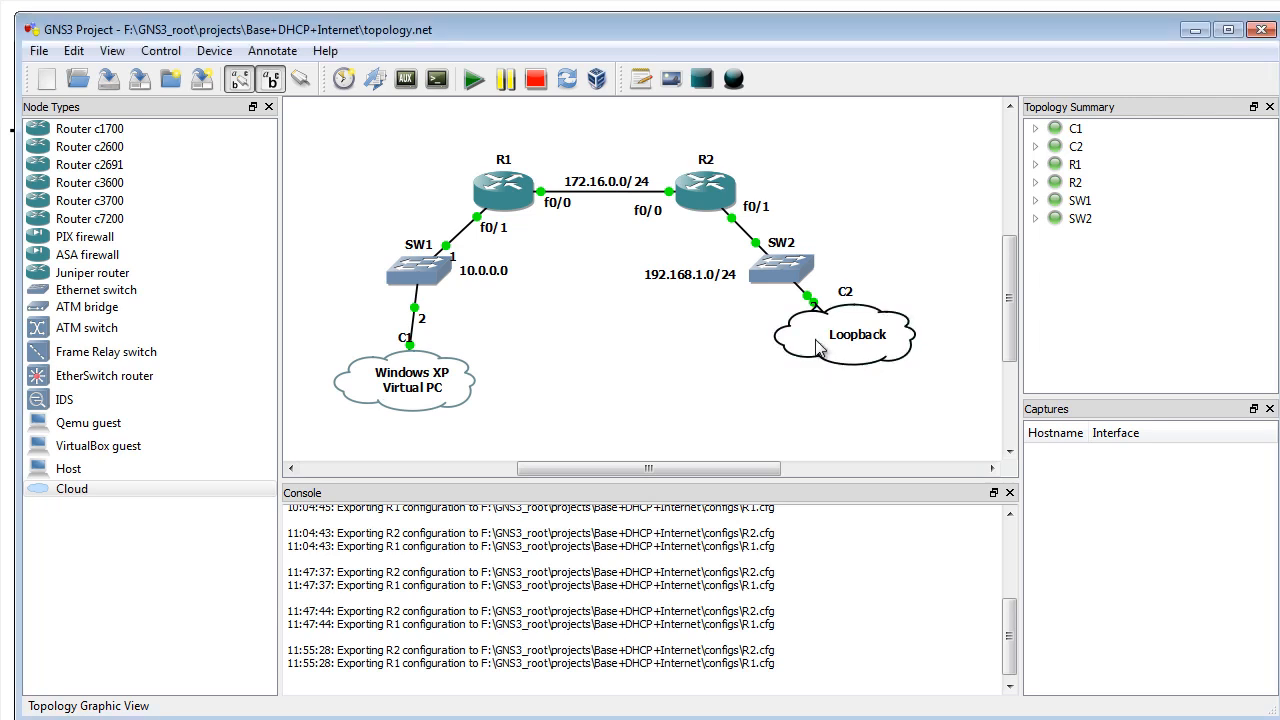
mouse_move(820, 347)
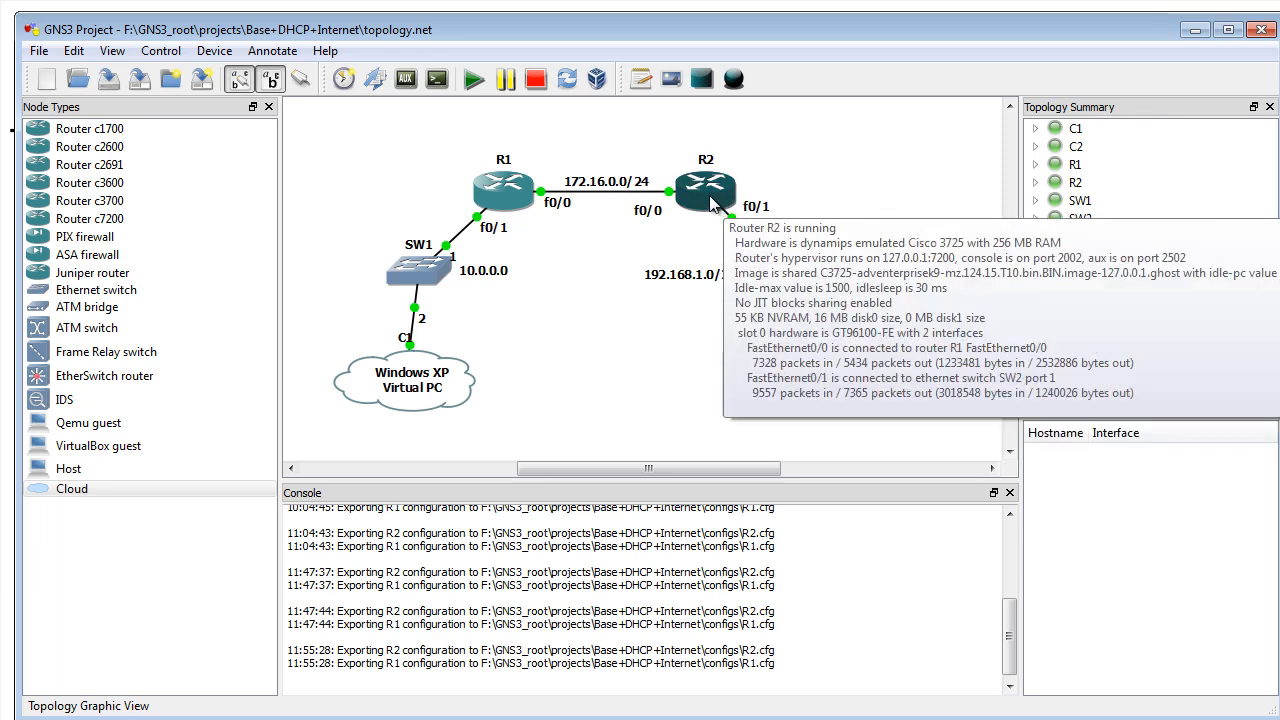
mouse_move(760, 222)
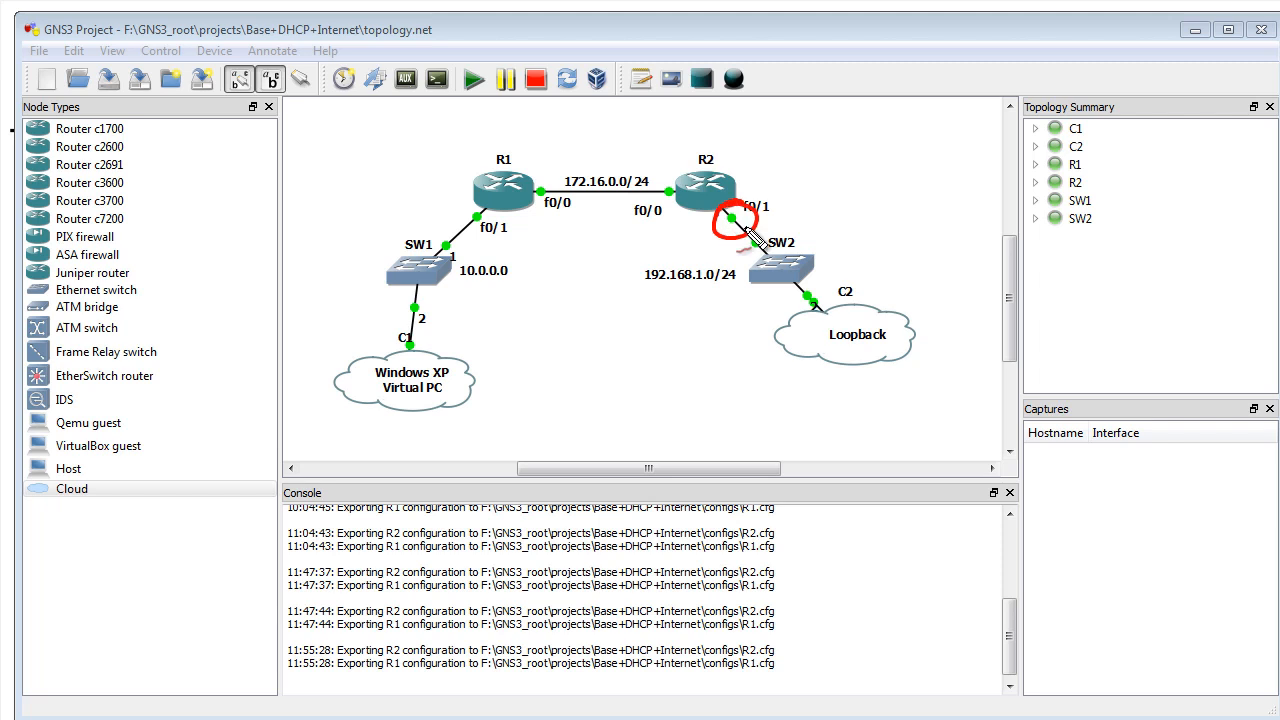
left_click_drag(730, 220, 845, 355)
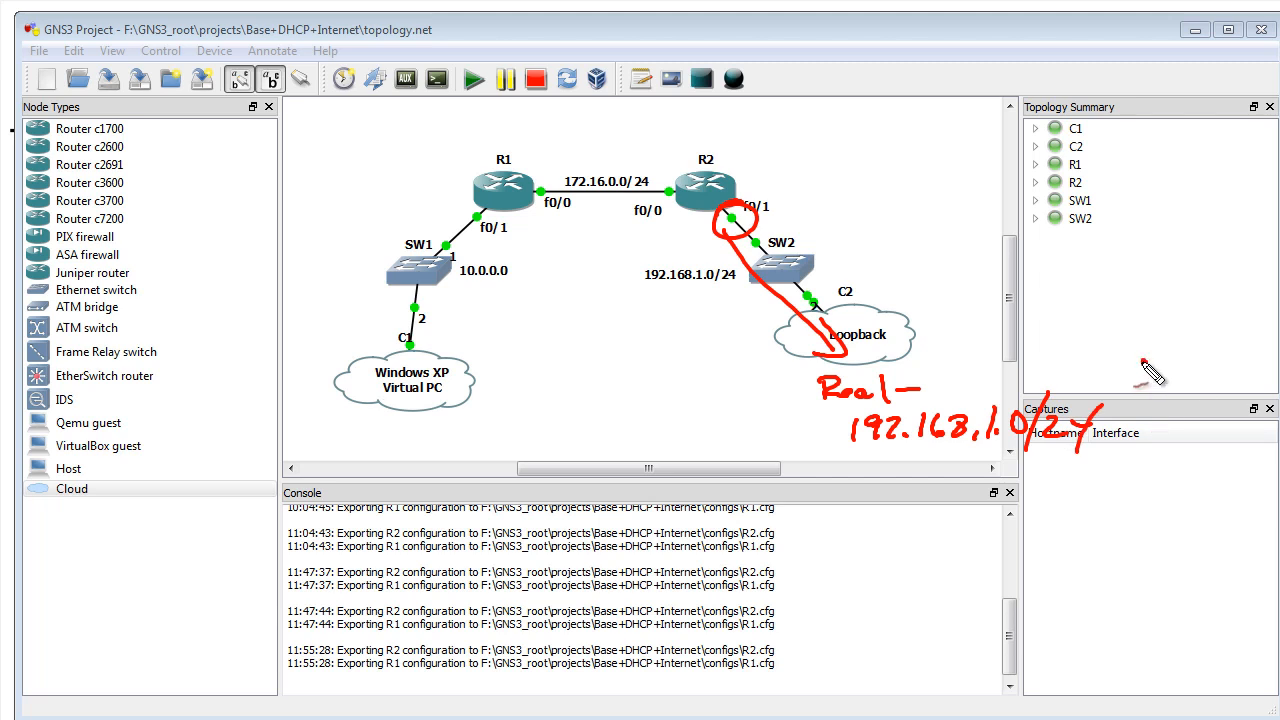
left_click_drag(1145, 385, 1165, 340)
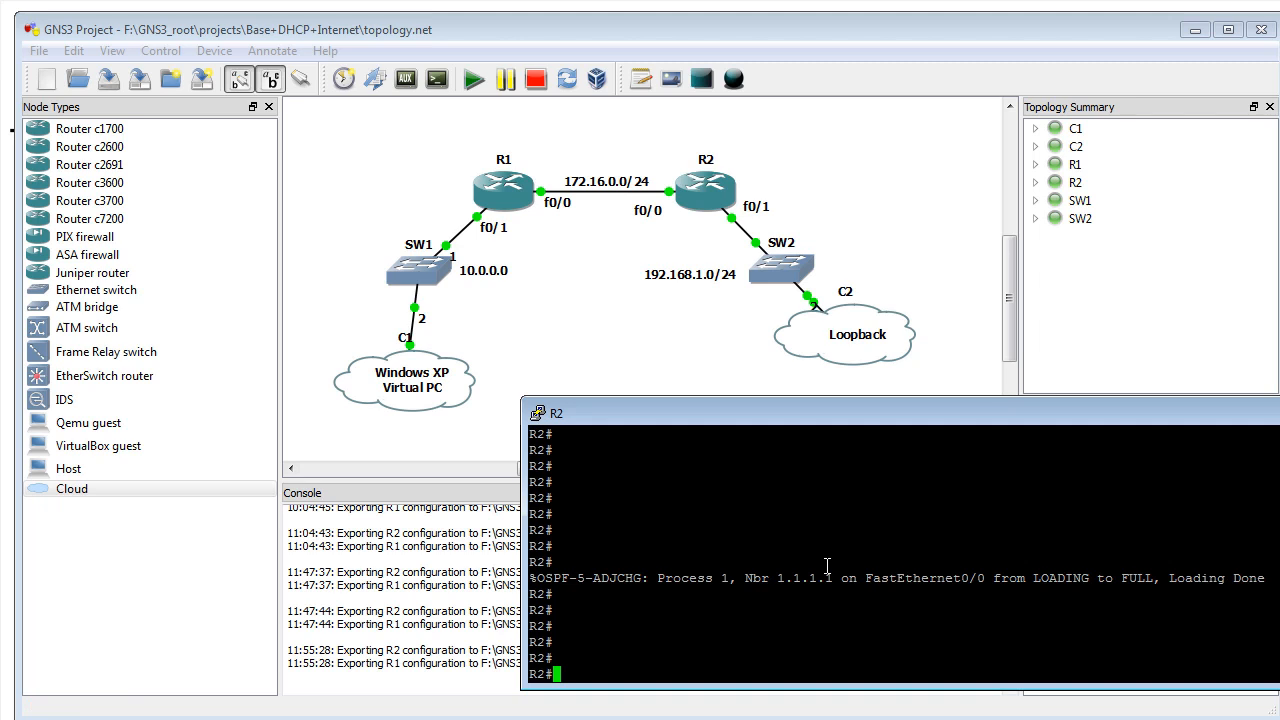
- Show R2's interfaces and routes, then ping 192.168.1.1 and 8.8.8.8
type("show ip int brief")
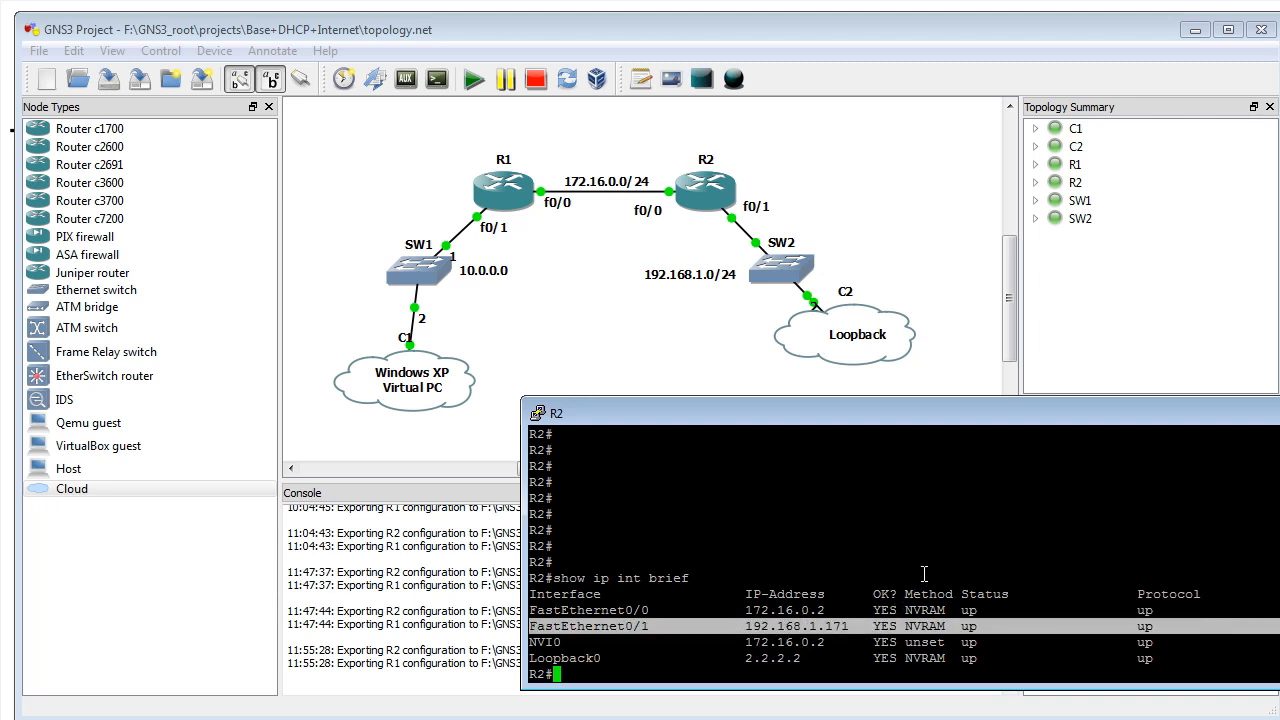
type("show i")
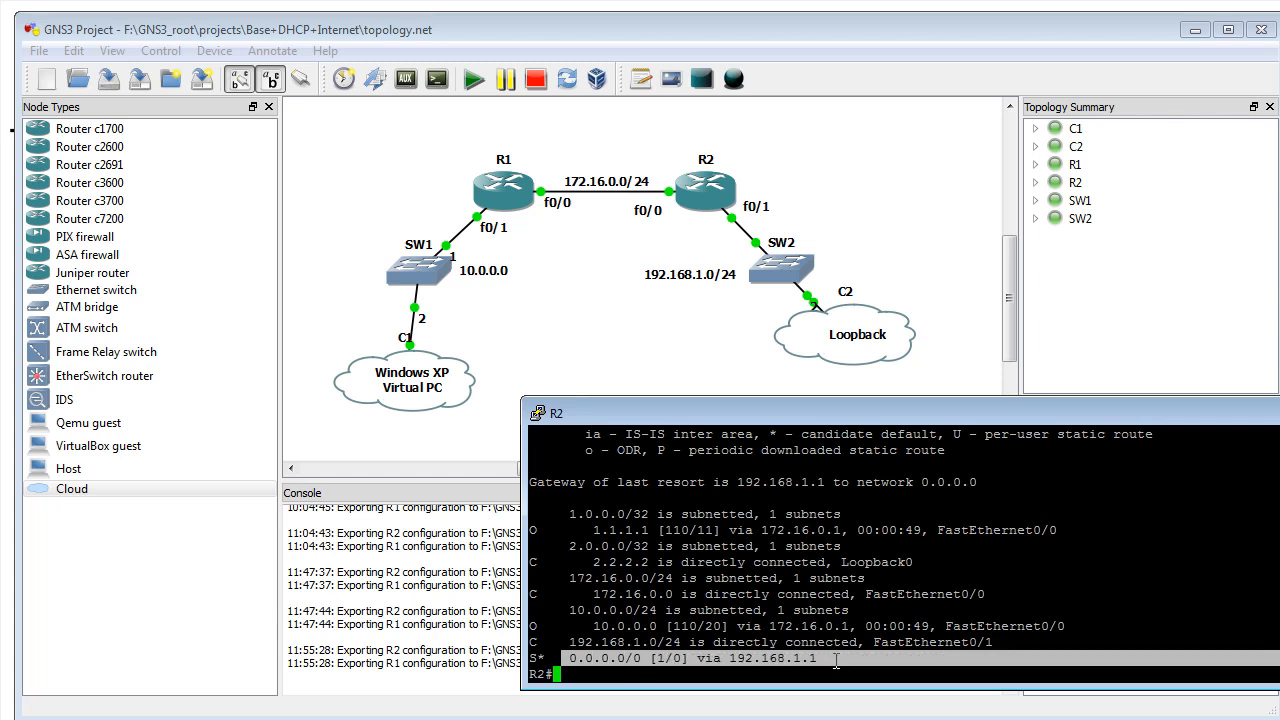
mouse_move(1081, 533)
type("ping")
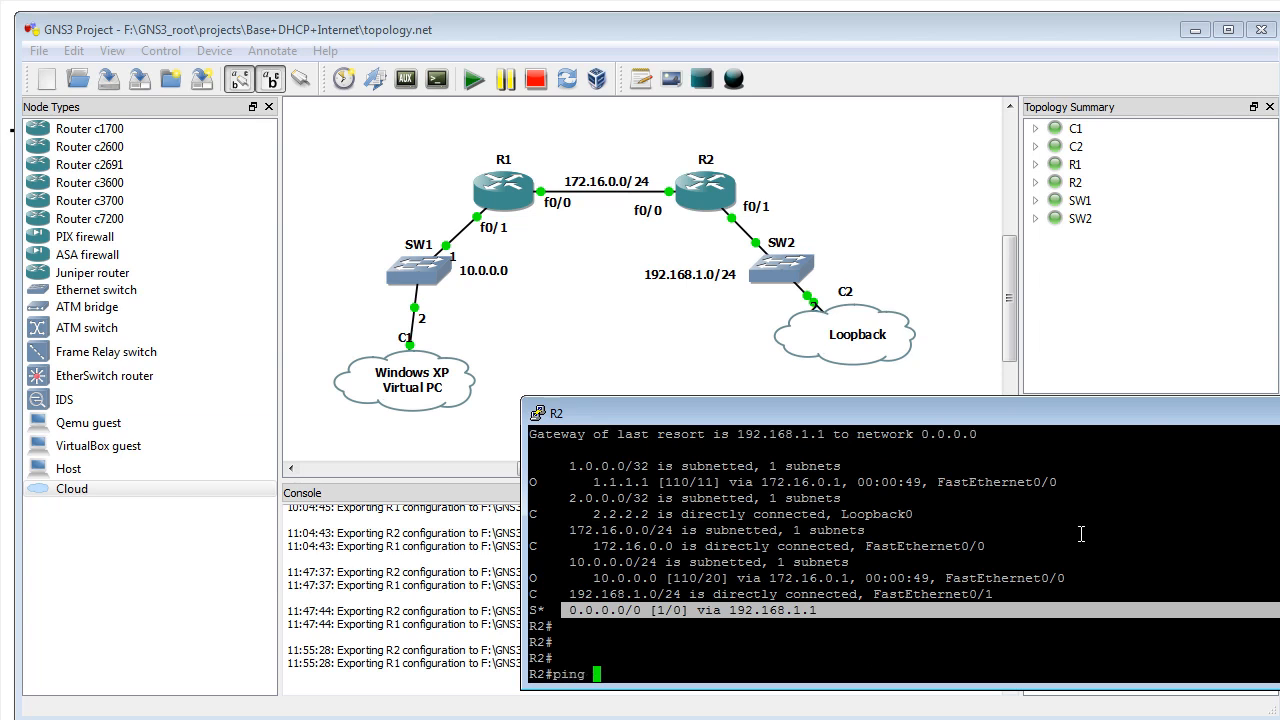
type("192.168.1.1")
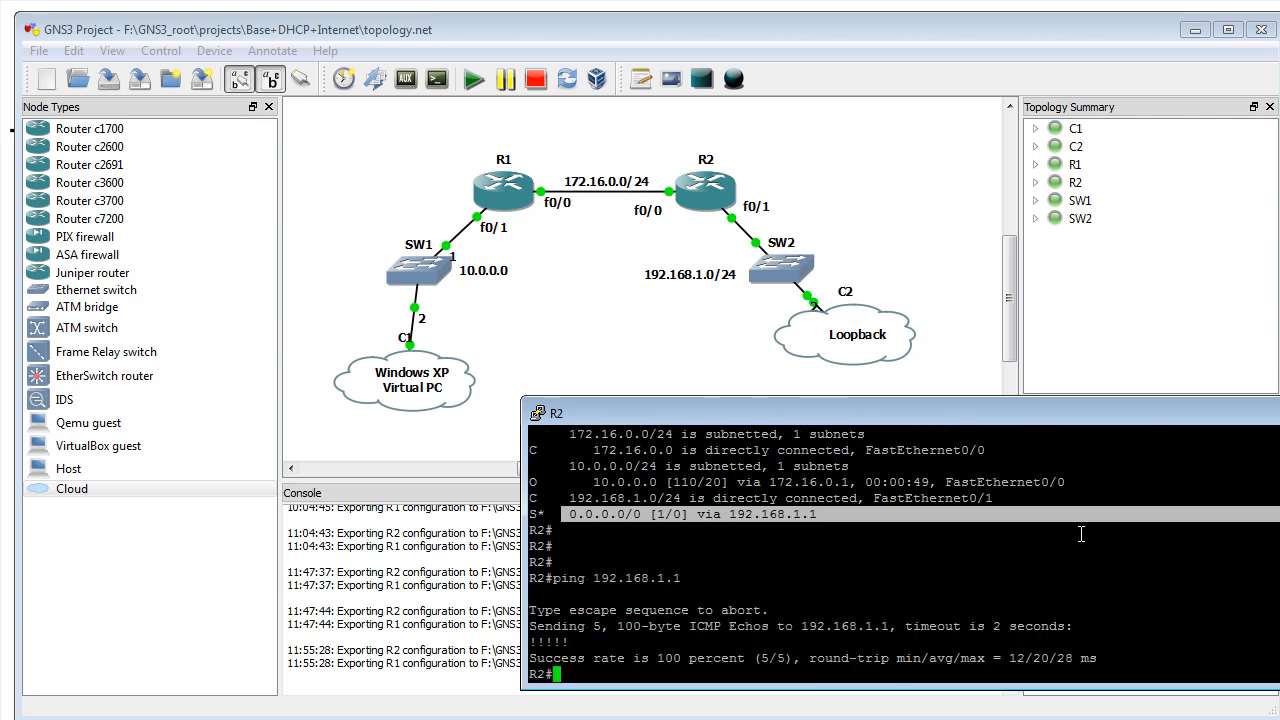
type("ping 8.8.8.8")
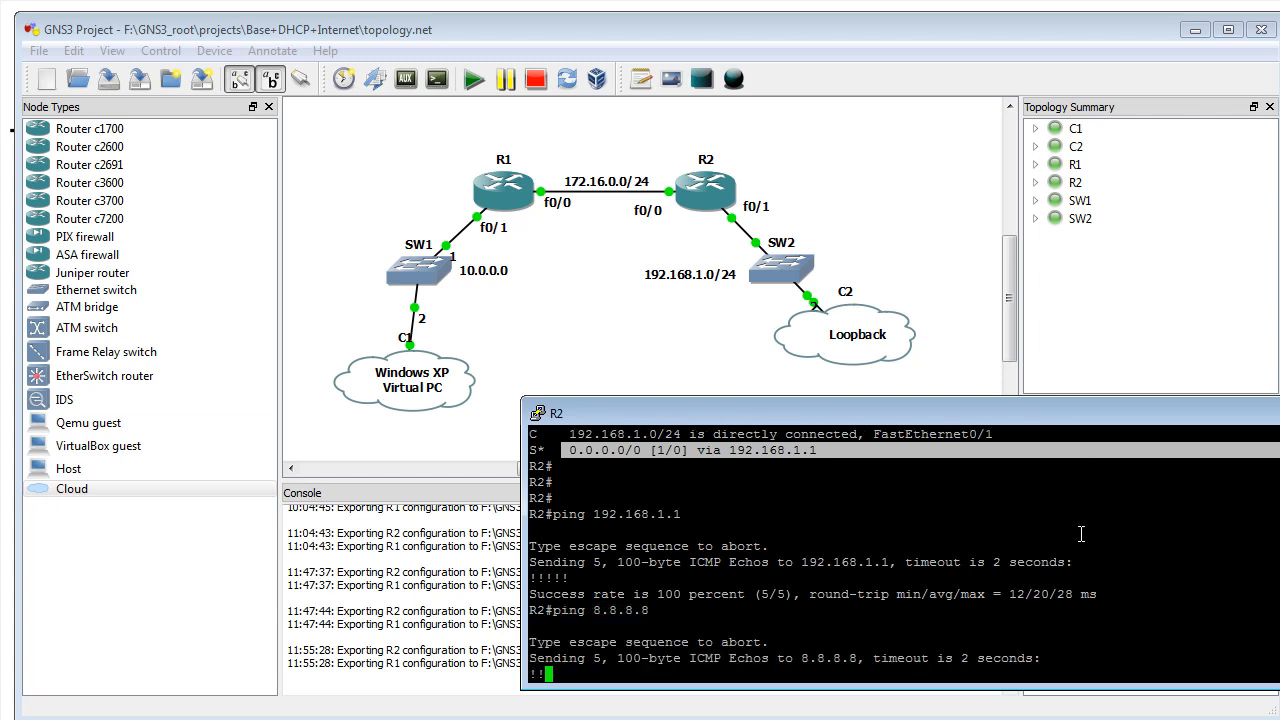
type("traceroute")
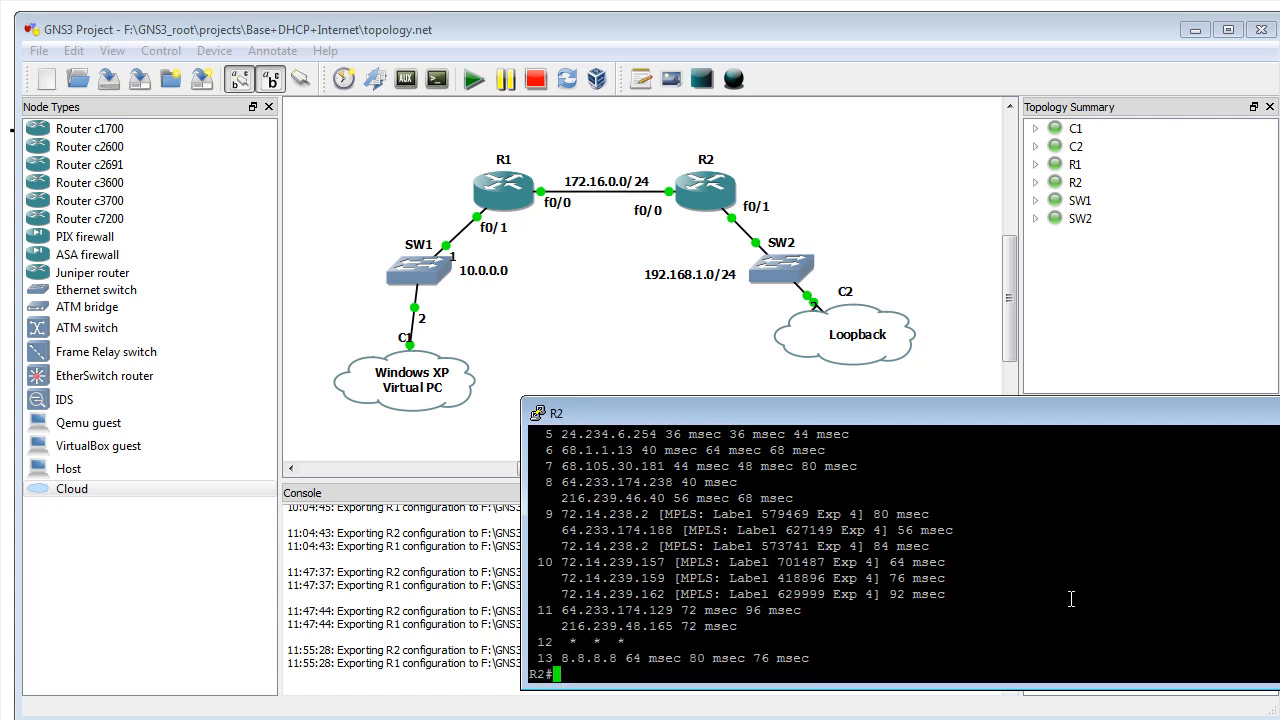
mouse_move(955, 625)
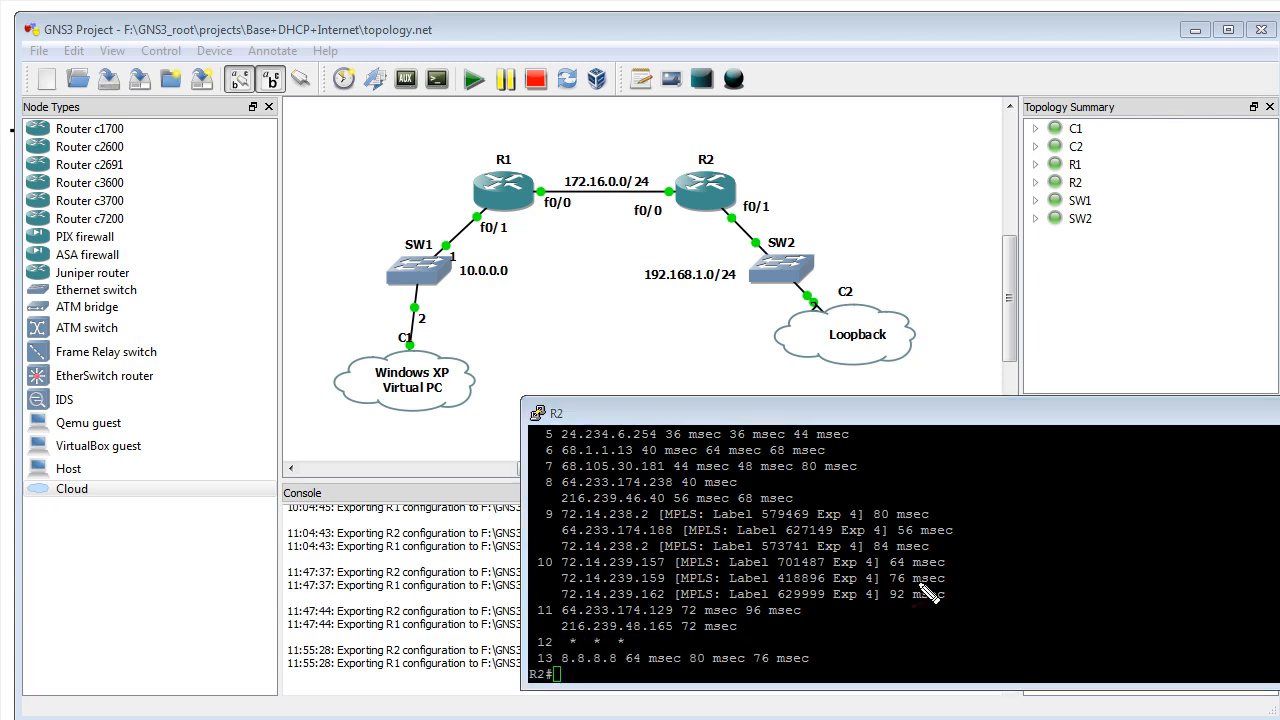
- Highlight the MPLS-labelled intermediate hops in the traceroute output
left_click_drag(680, 500, 885, 620)
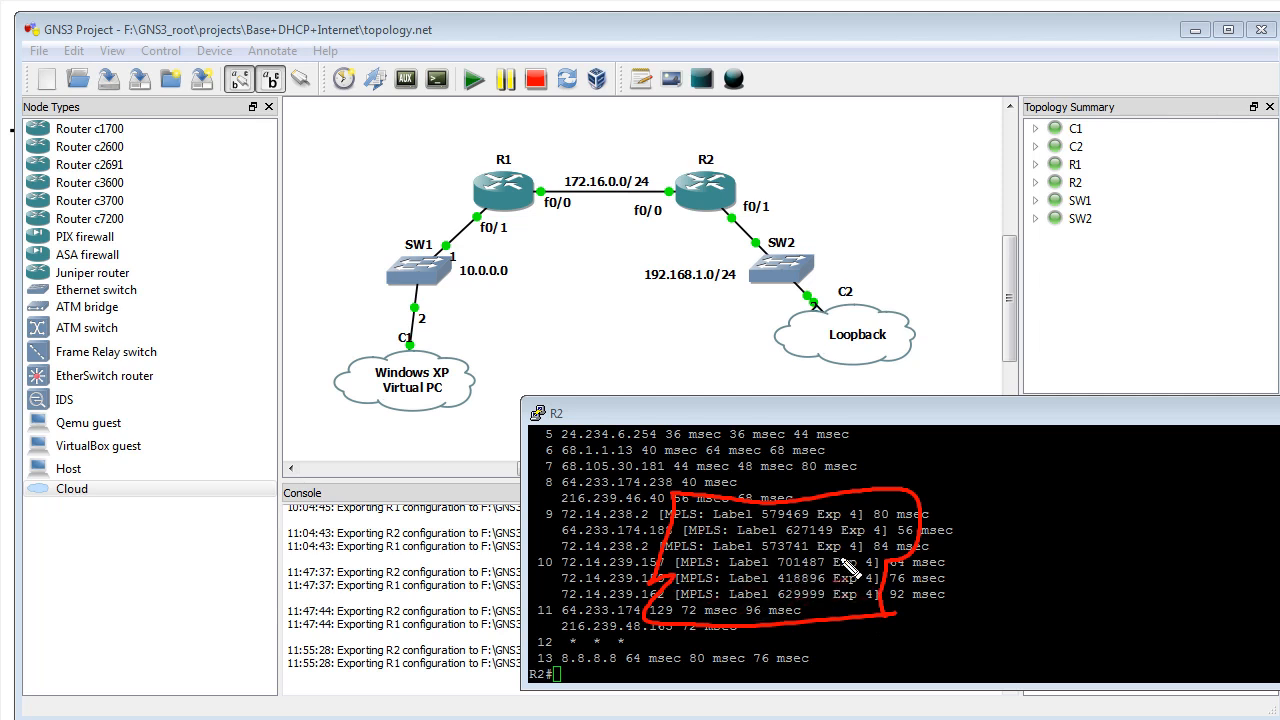
mouse_move(790, 525)
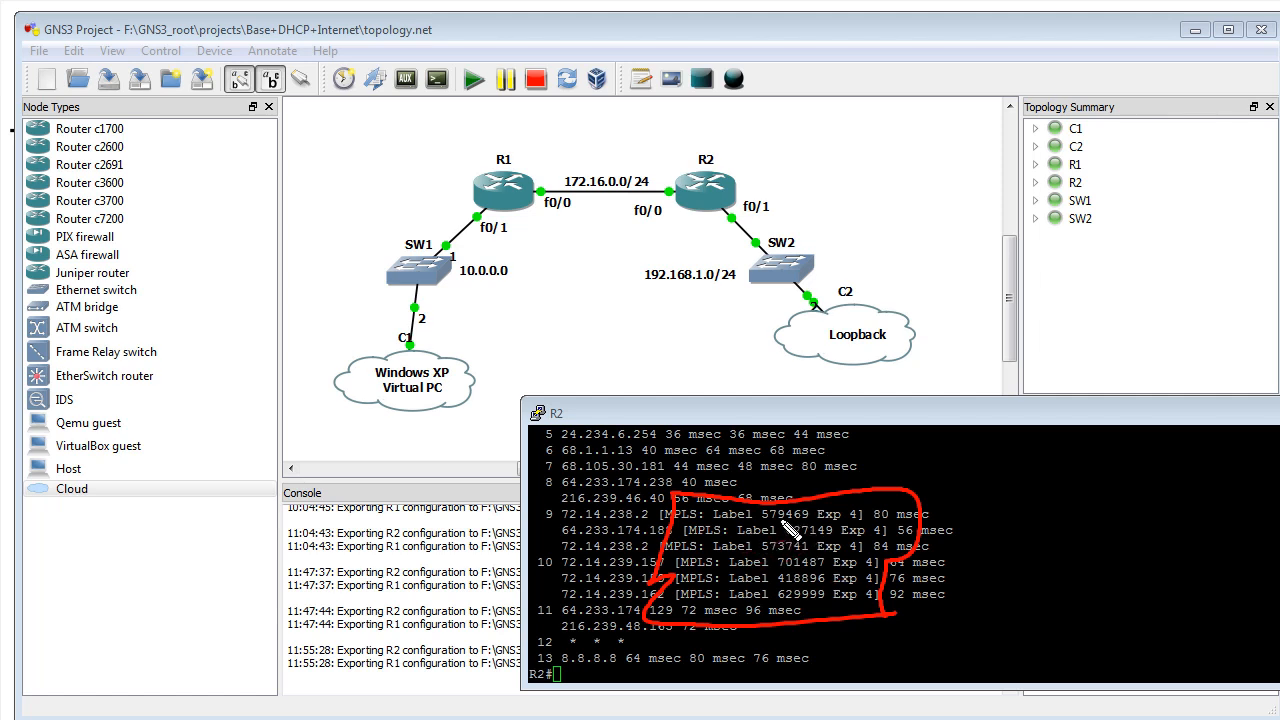